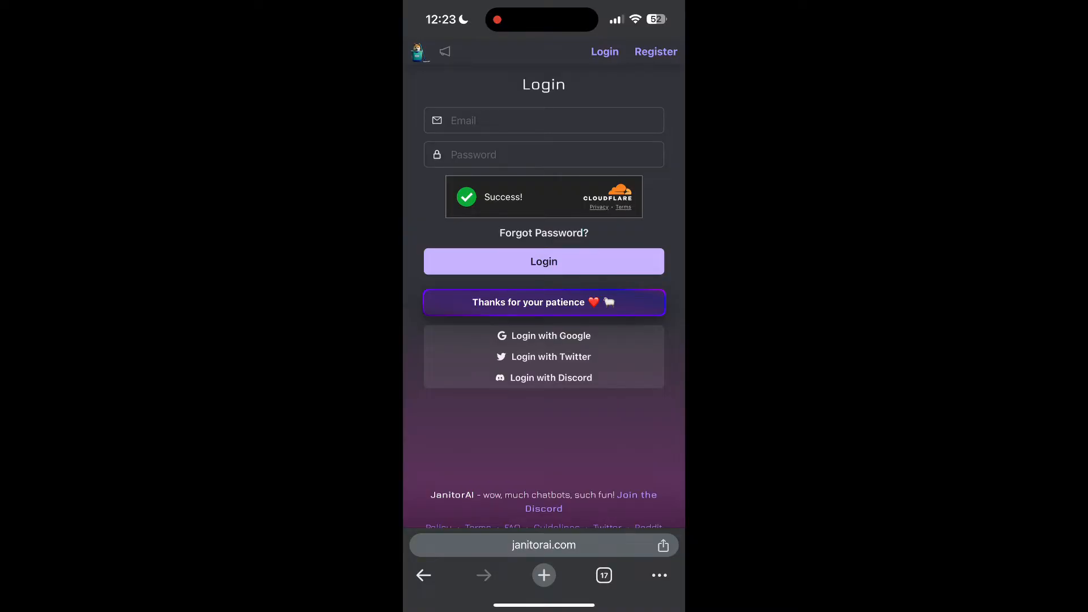
Step: Open Chrome's history from the three-dot menu, showing today's JanitorAI and Zoom visits
left_click(657, 575)
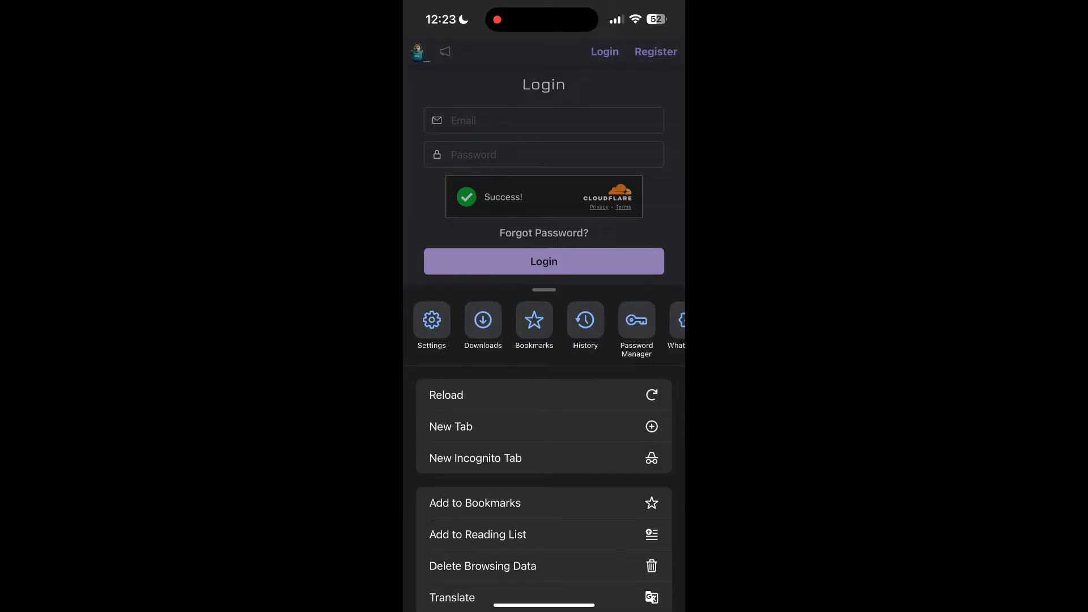
left_click(584, 320)
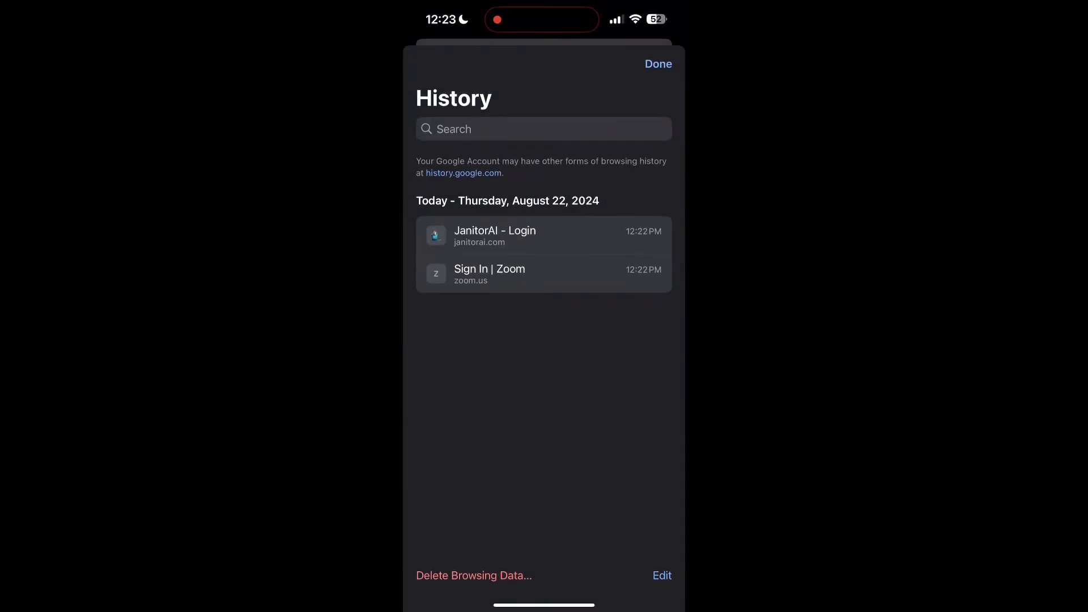
Step: Delete history, cookies and cached files with time range All Time, then close history
left_click(473, 575)
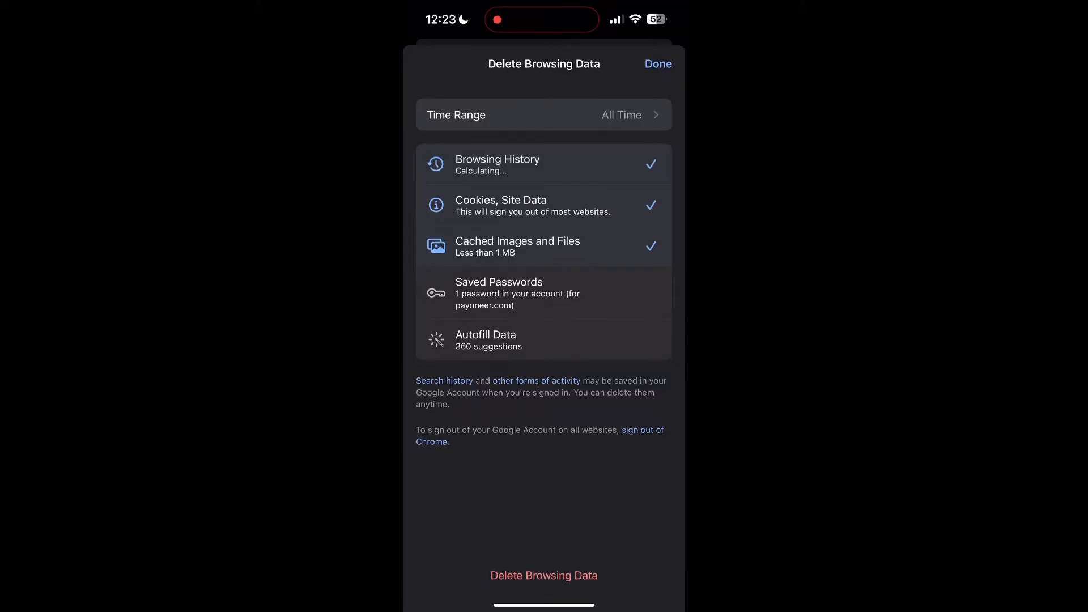
left_click(543, 115)
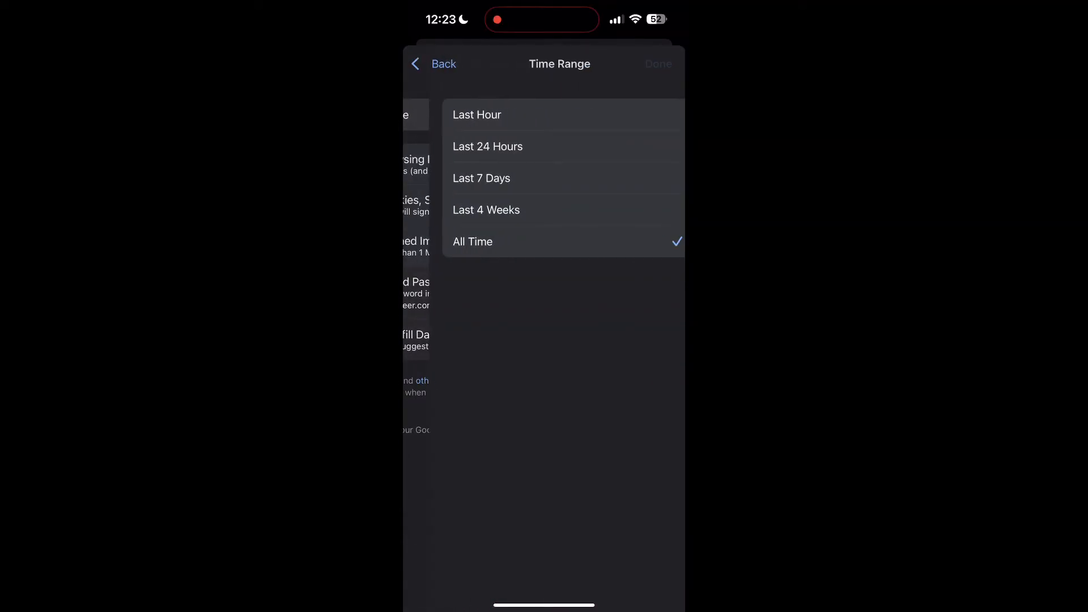
left_click(433, 63)
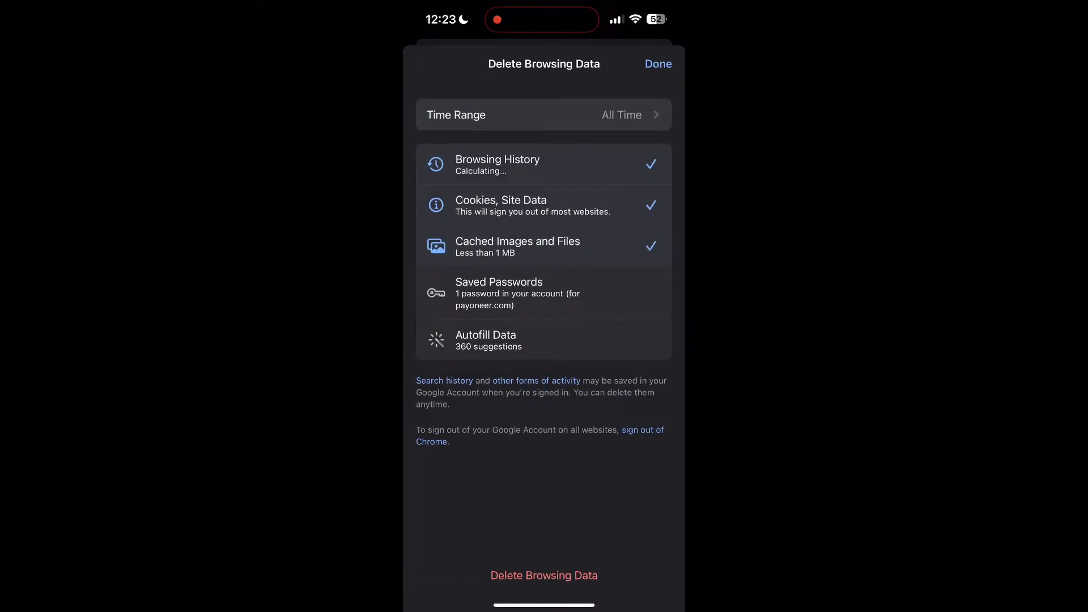
left_click(543, 575)
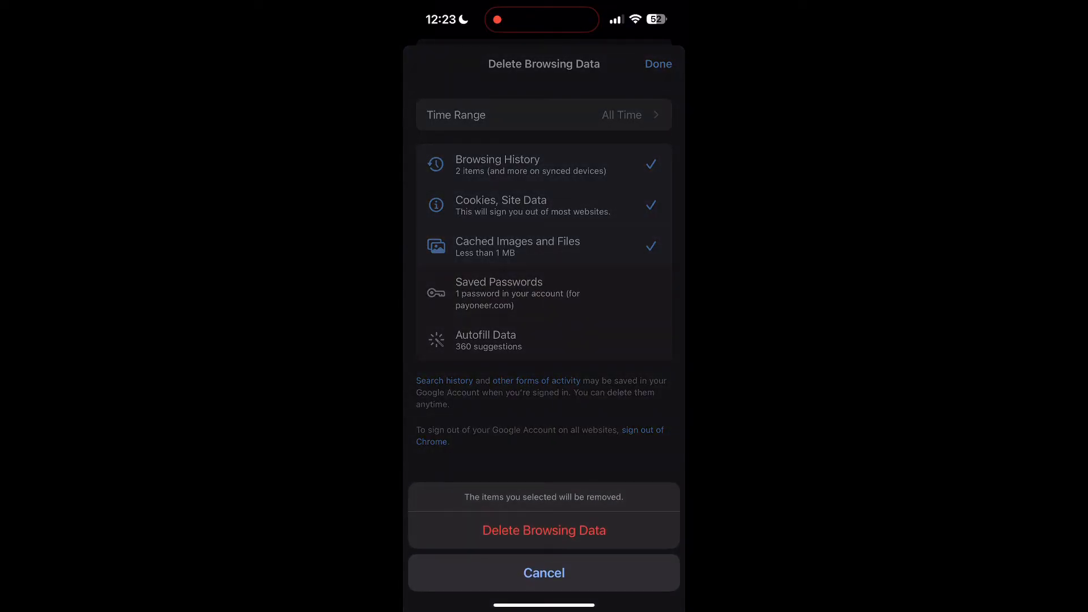
left_click(543, 529)
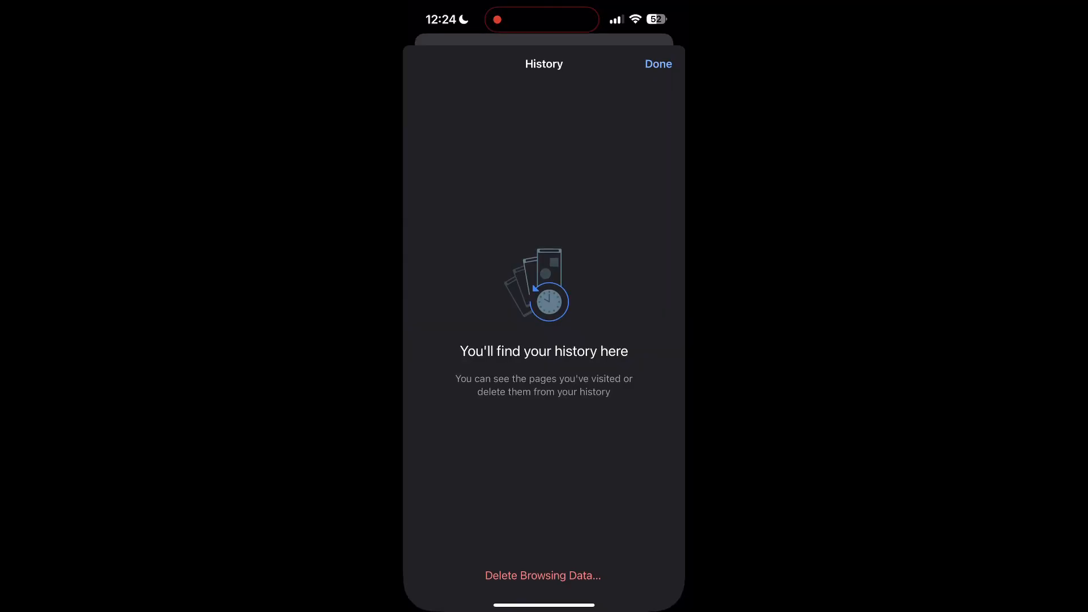
left_click(657, 63)
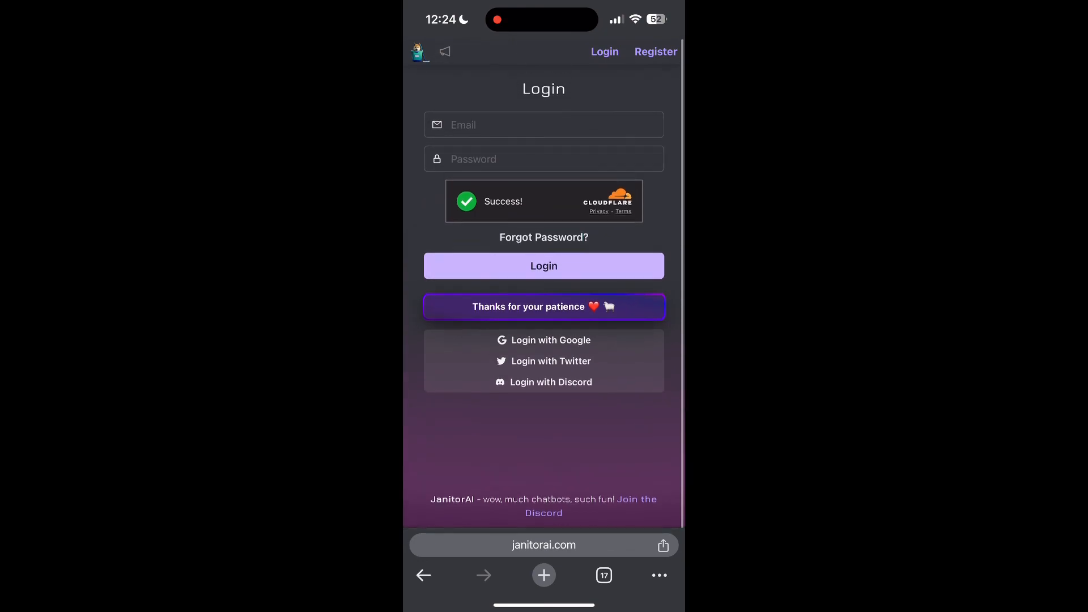
scroll("down", 3)
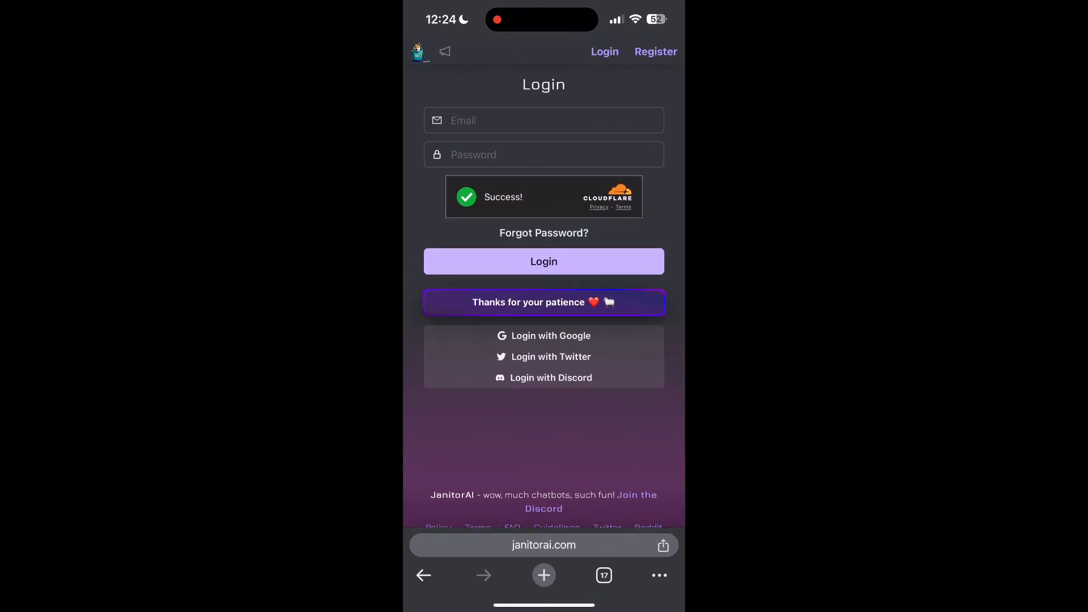